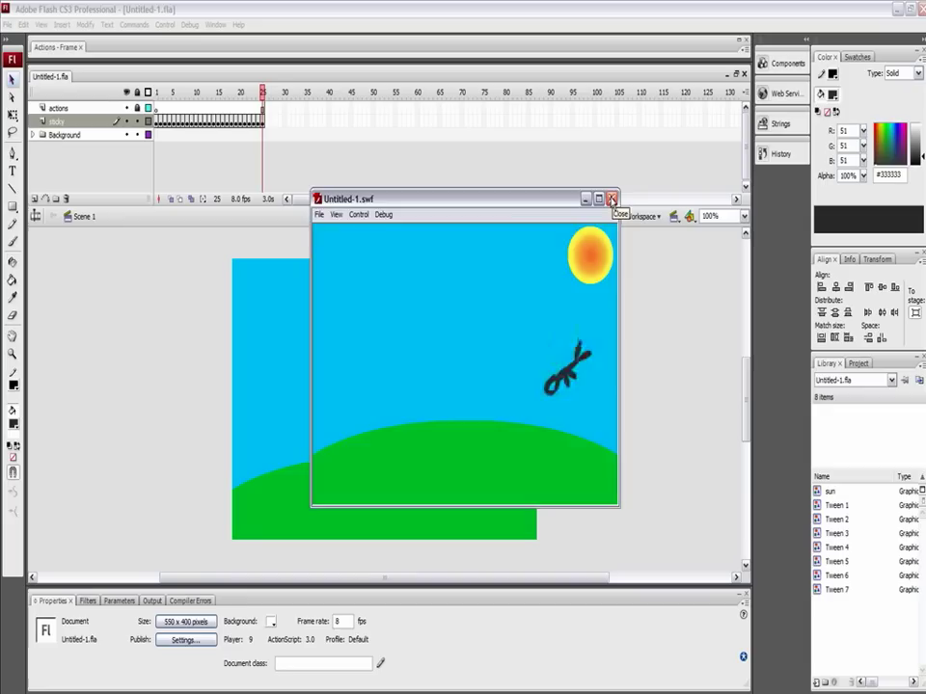
Step: Close the Untitled-1.swf test window showing the running stick figure
left_click(611, 199)
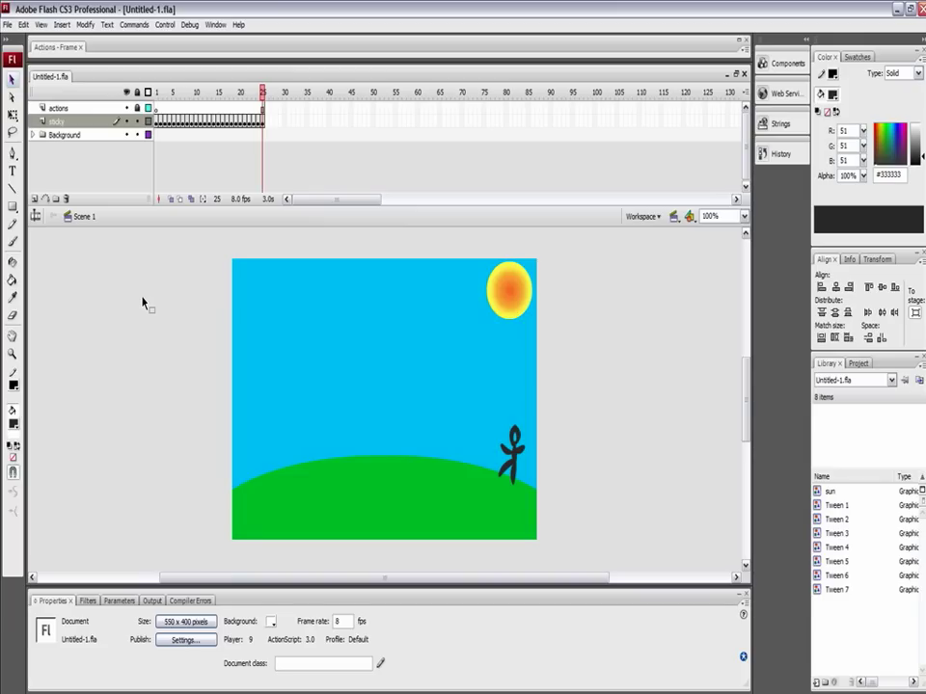
mouse_move(191, 324)
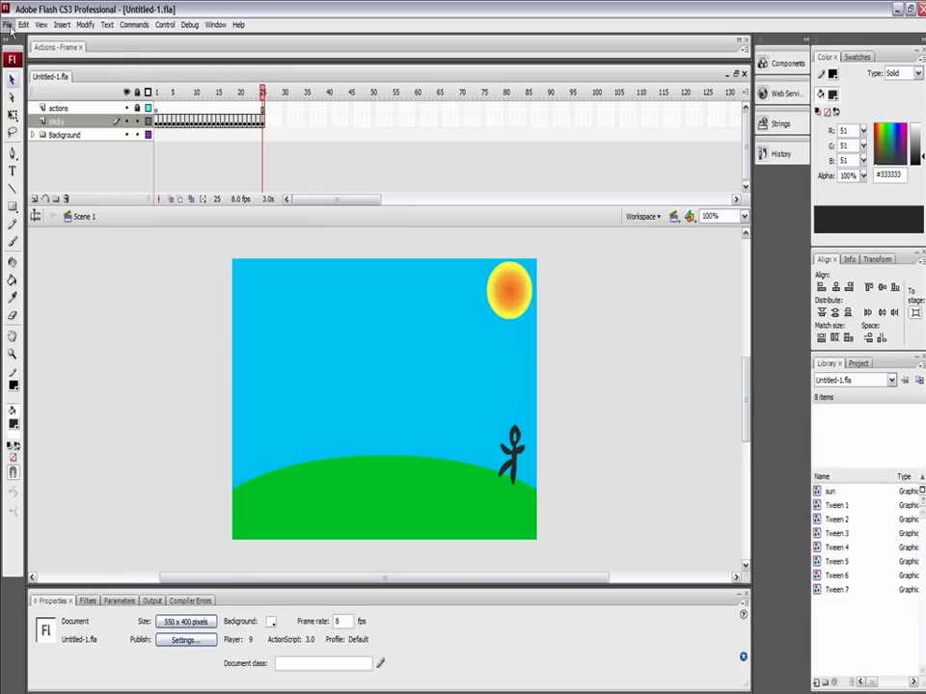
Step: Create a new Flash File (ActionScript 3.0) document from File > New
left_click(11, 24)
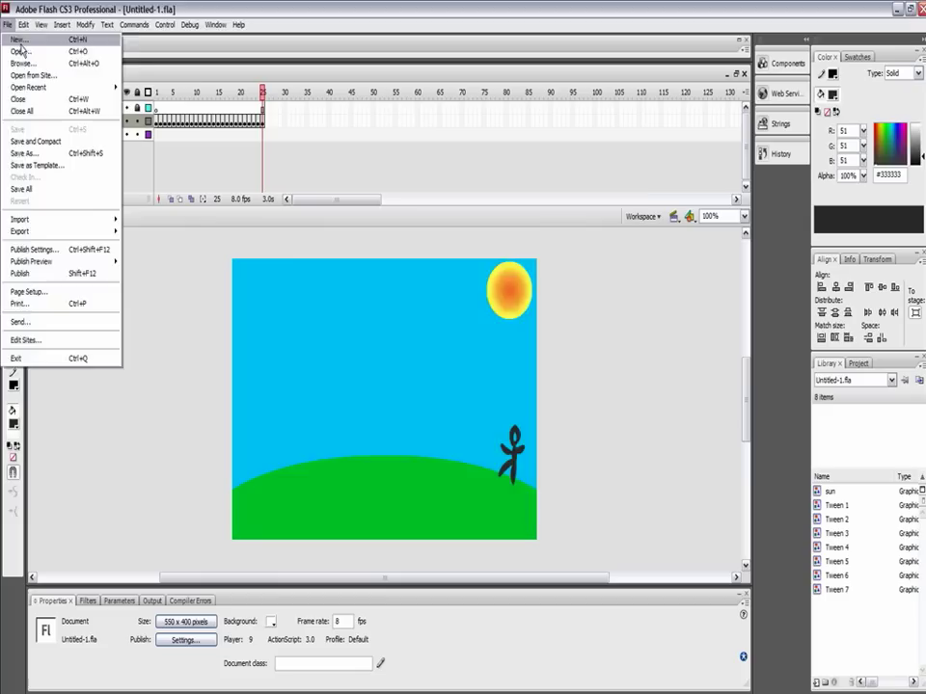
left_click(19, 38)
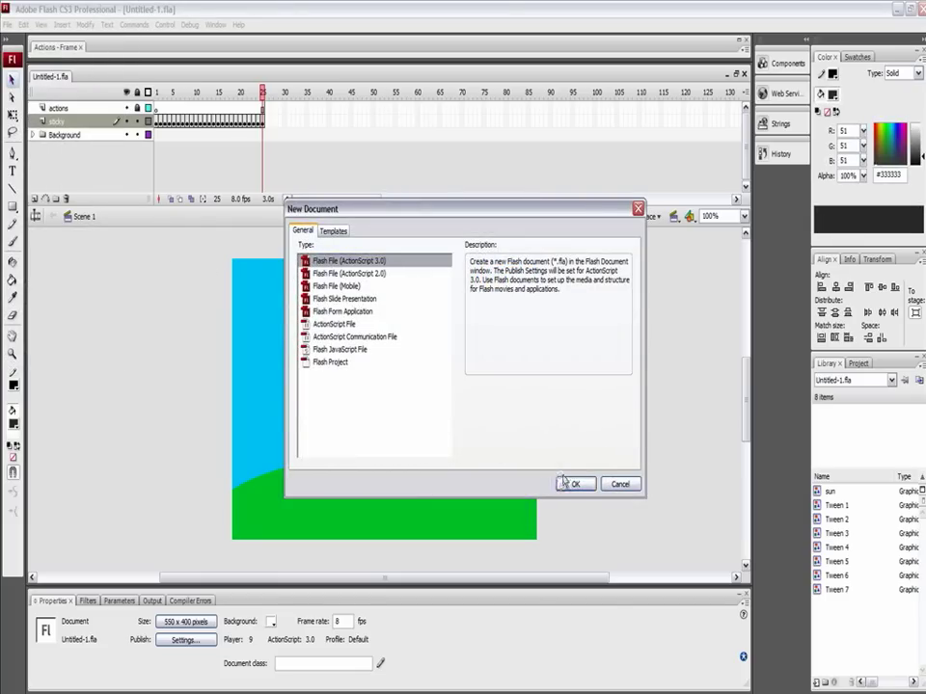
left_click(575, 484)
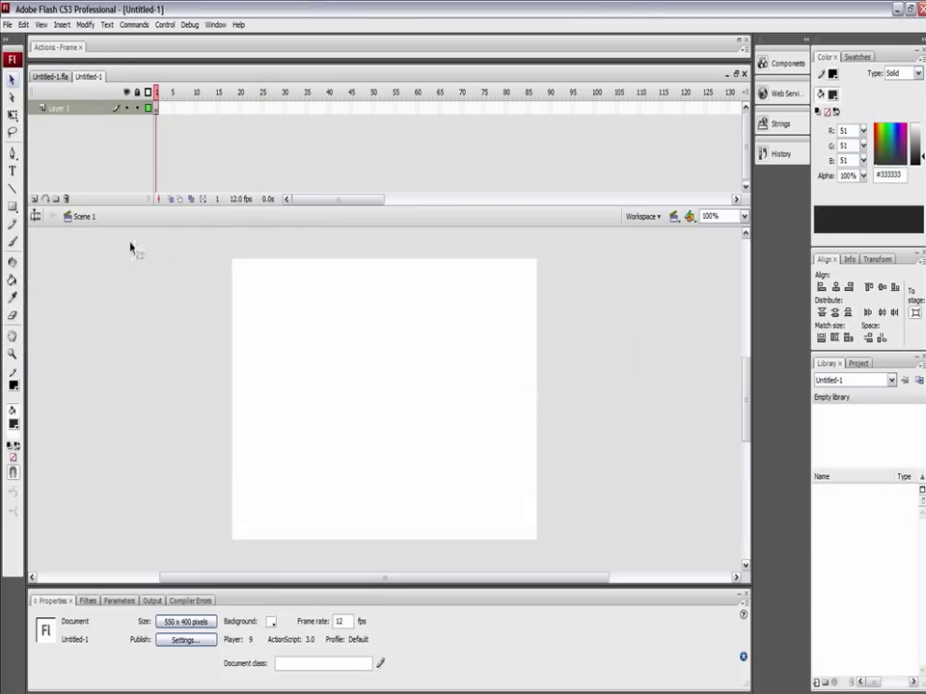
mouse_move(122, 182)
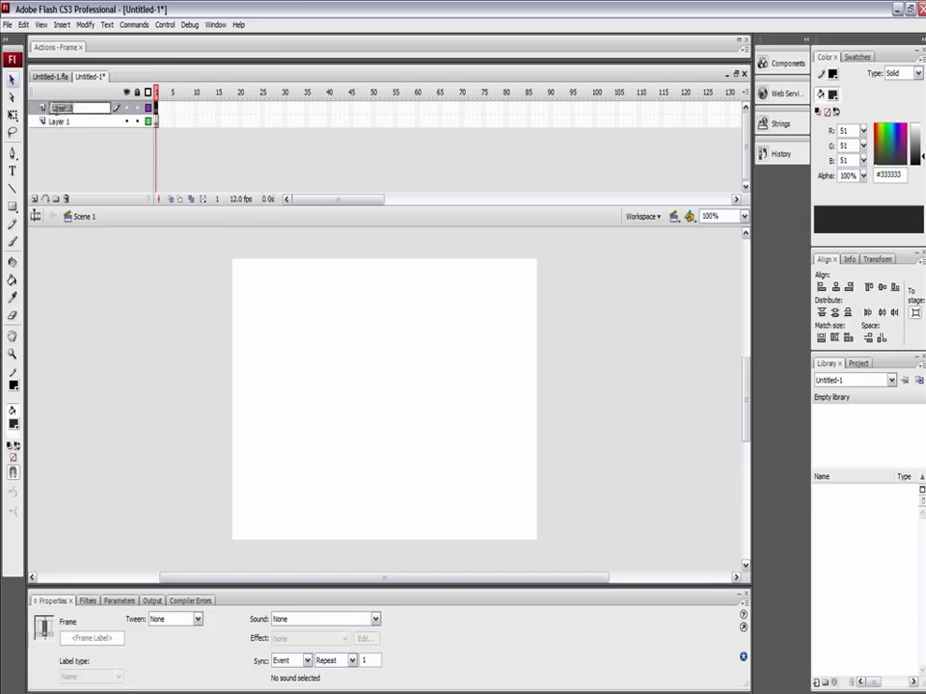
Step: Name the two layers 'actions' and 'animation'
type("actions")
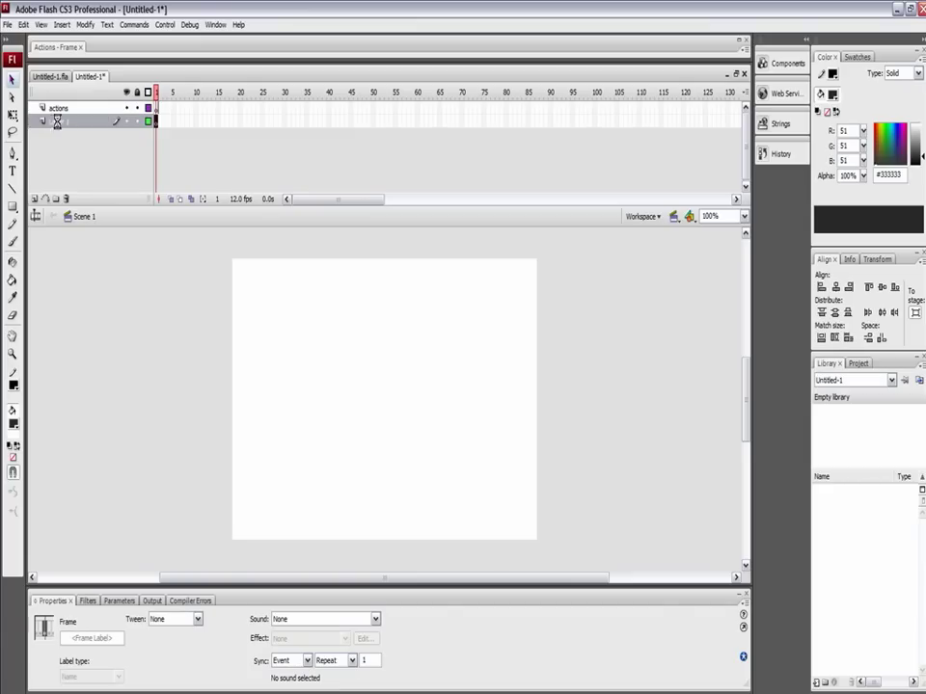
type("animation")
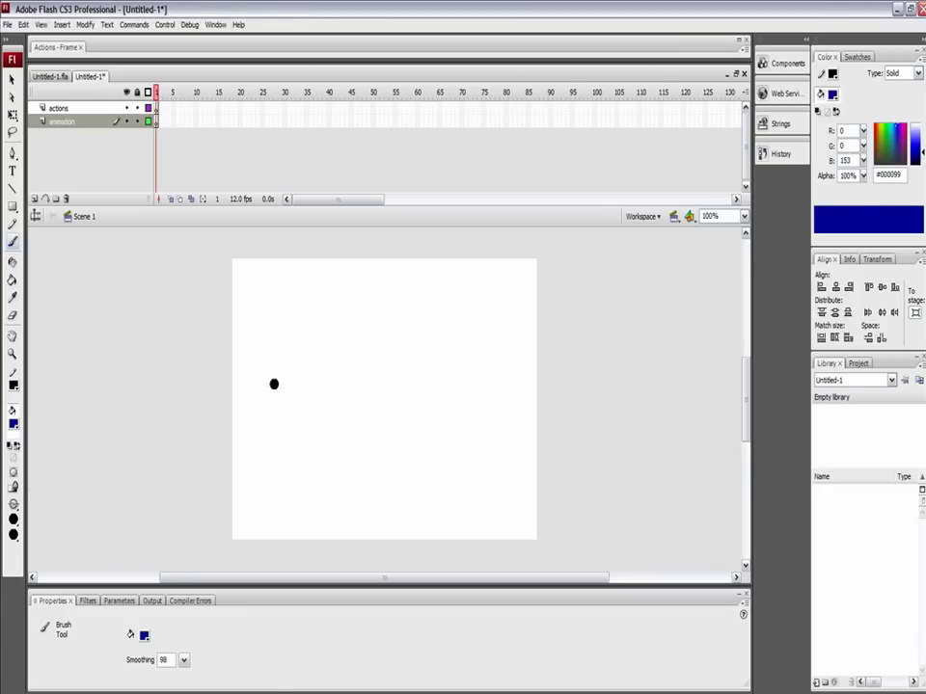
Step: Brush the dark blue figure's oval head, body line, both legs and arms on frame 1
left_click_drag(273, 384, 284, 419)
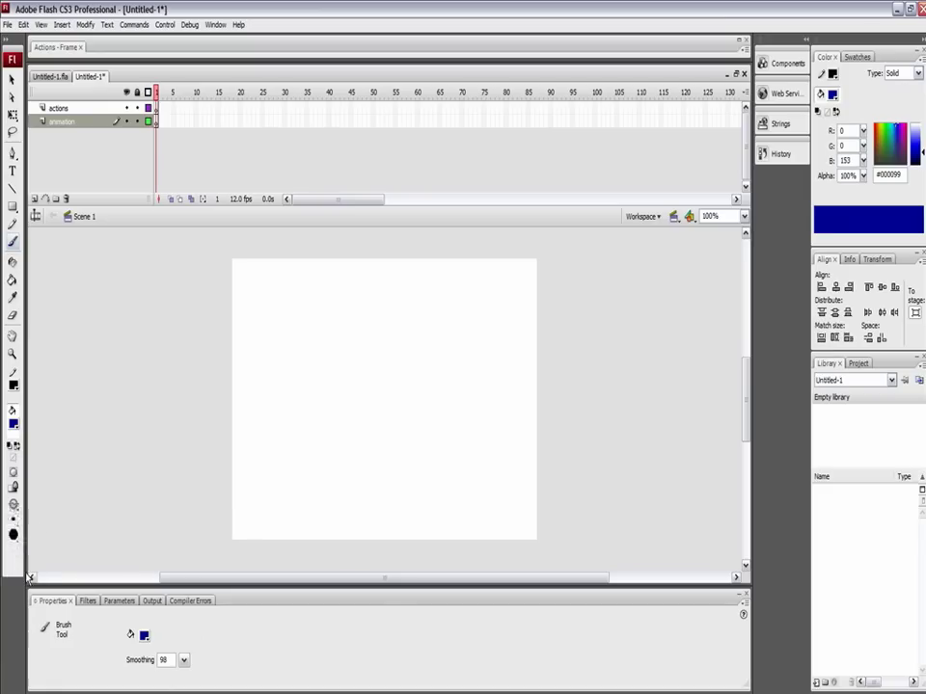
left_click_drag(275, 376, 275, 405)
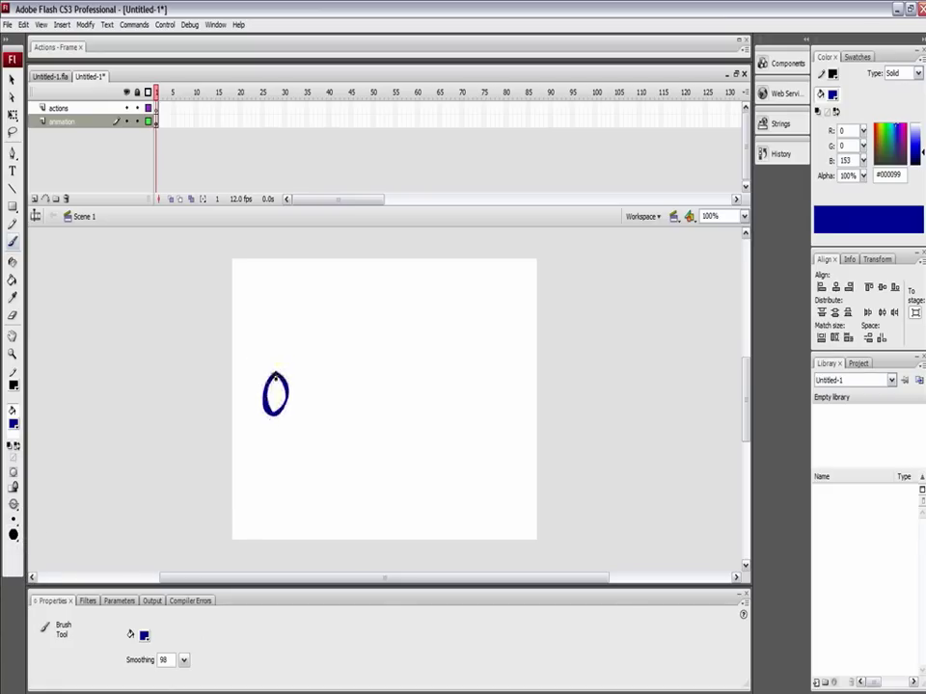
left_click_drag(275, 405, 270, 473)
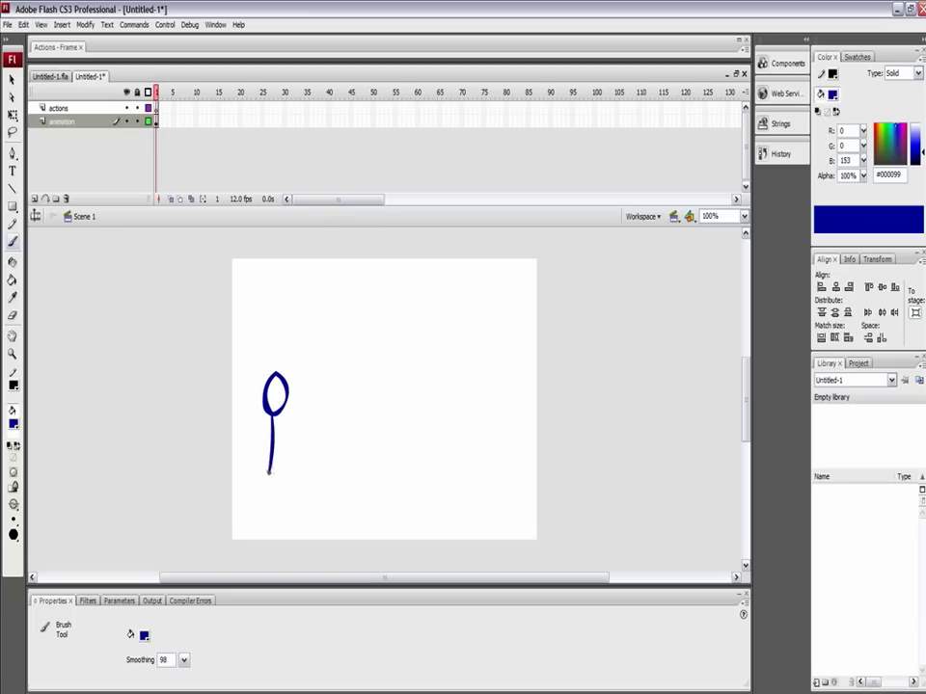
left_click_drag(272, 468, 256, 506)
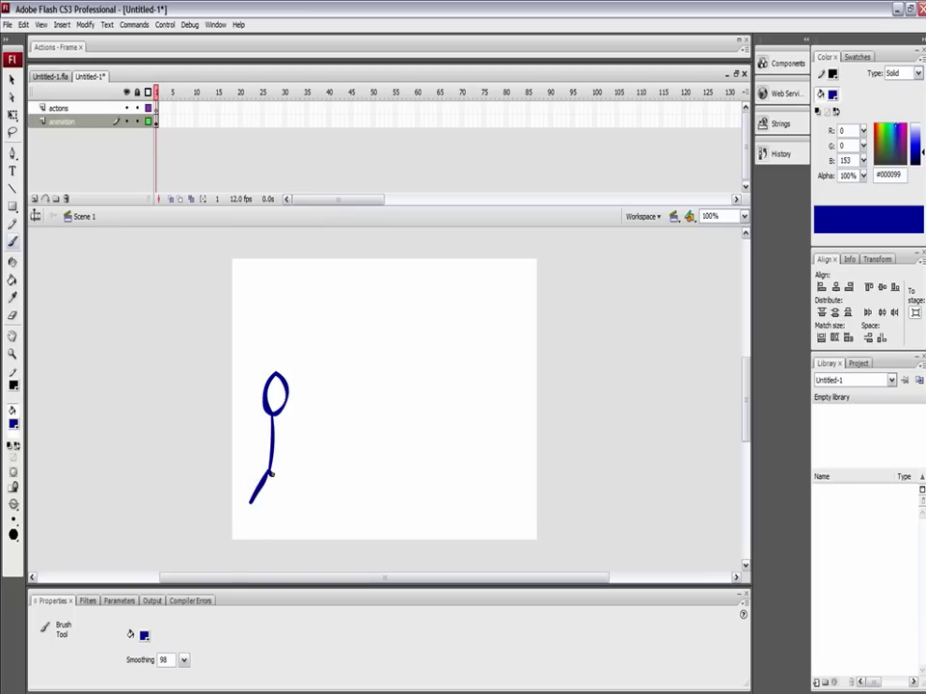
left_click_drag(275, 434, 289, 492)
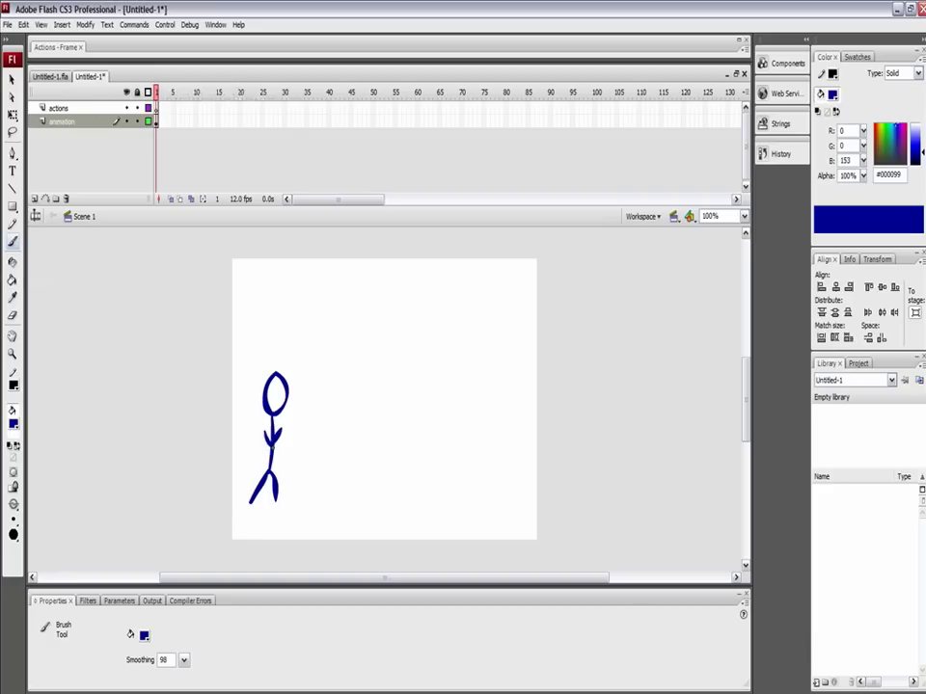
mouse_move(173, 200)
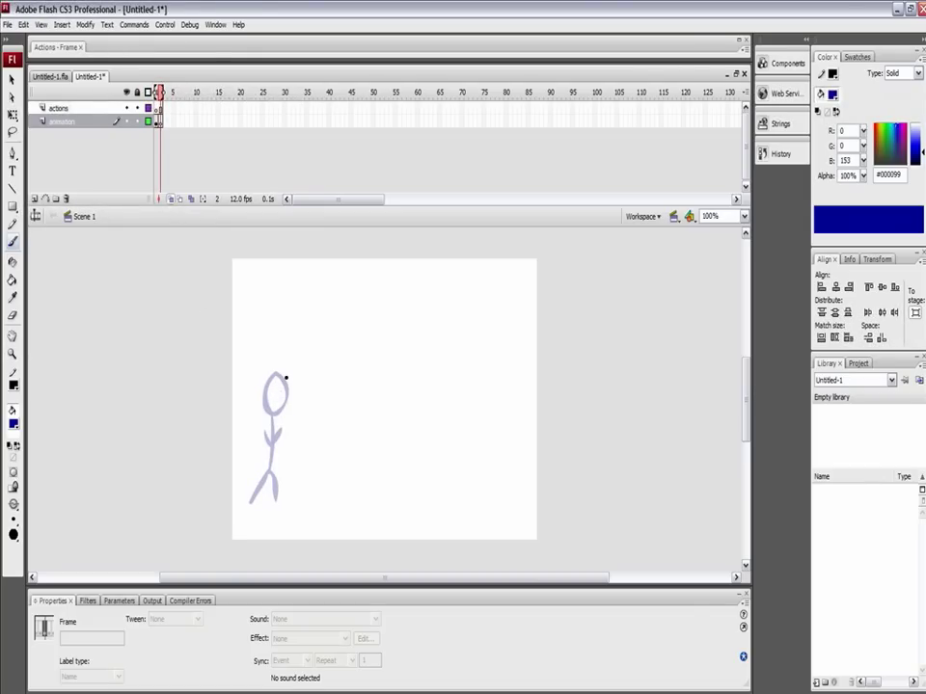
Step: Brush the frame 2 pose's right-shifted head and leaning body over the ghost image
left_click_drag(275, 371, 284, 415)
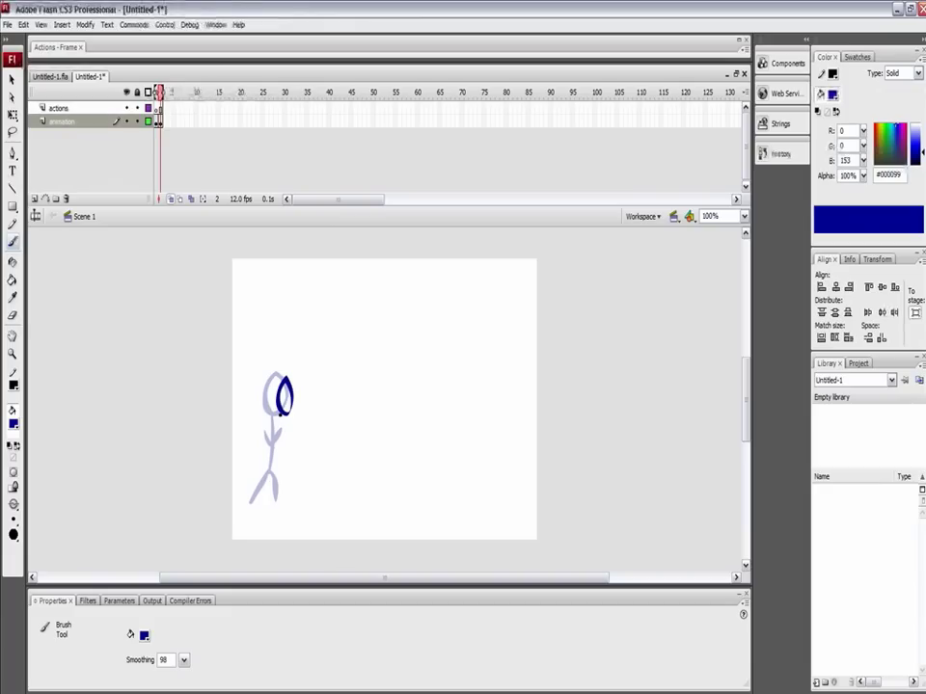
left_click_drag(275, 405, 275, 473)
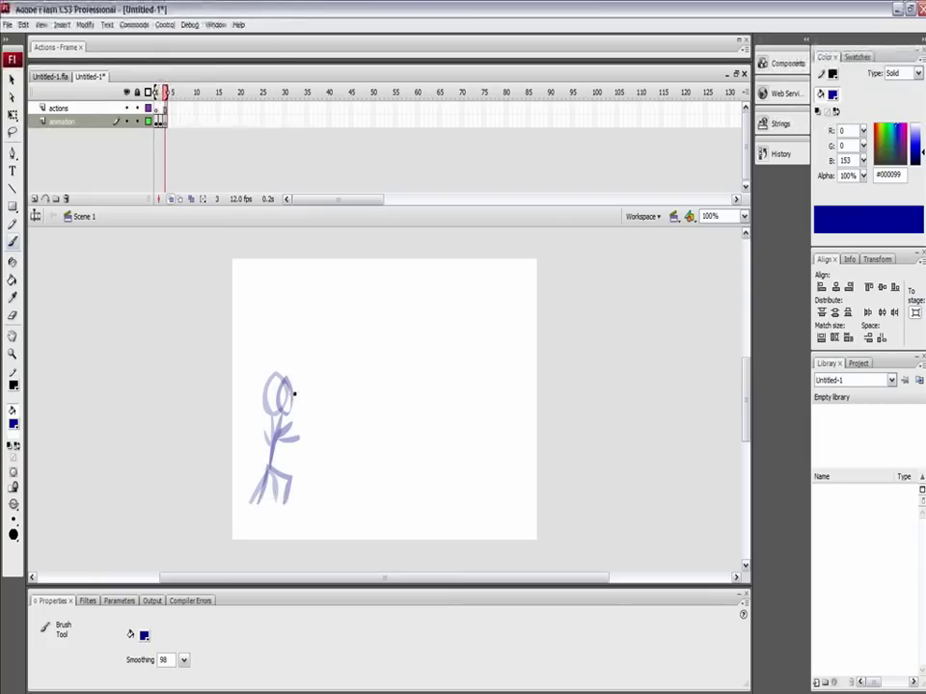
Step: Brush the third pose's head further right and its leaning body
left_click_drag(290, 371, 299, 400)
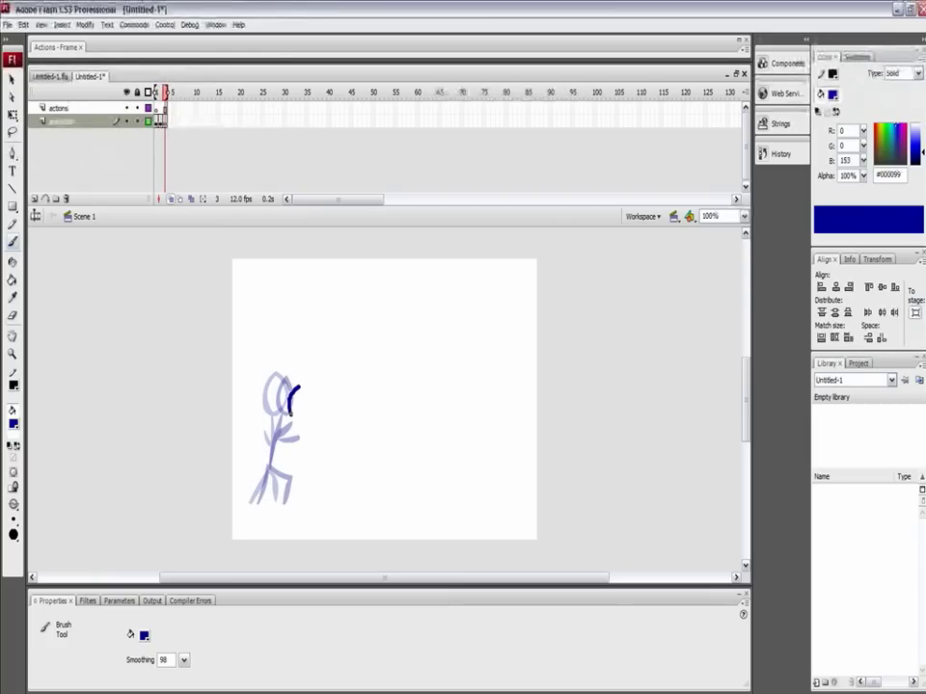
left_click_drag(290, 386, 309, 405)
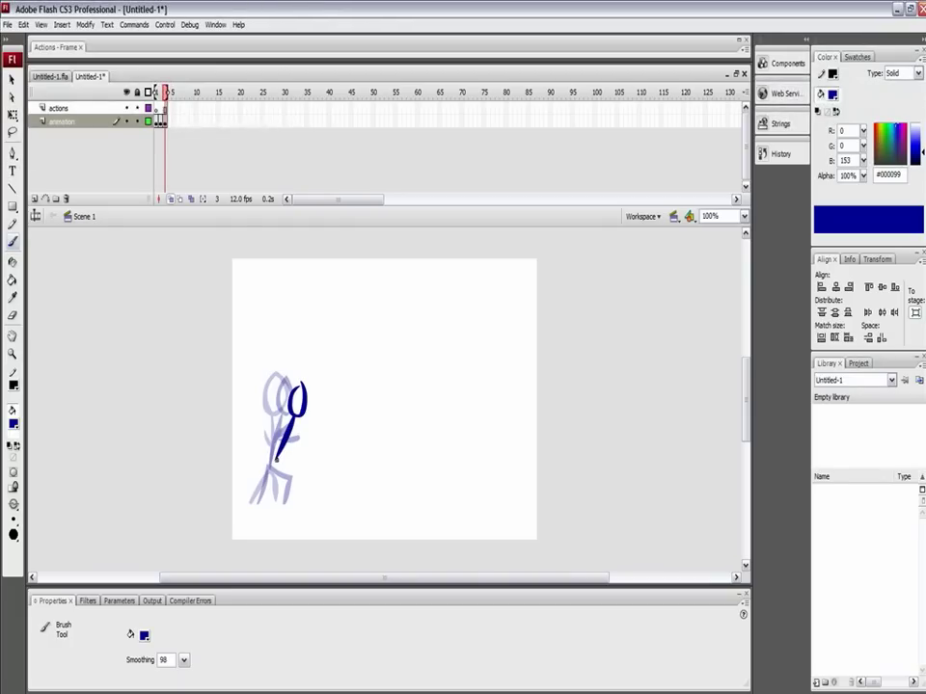
left_click_drag(294, 453, 274, 506)
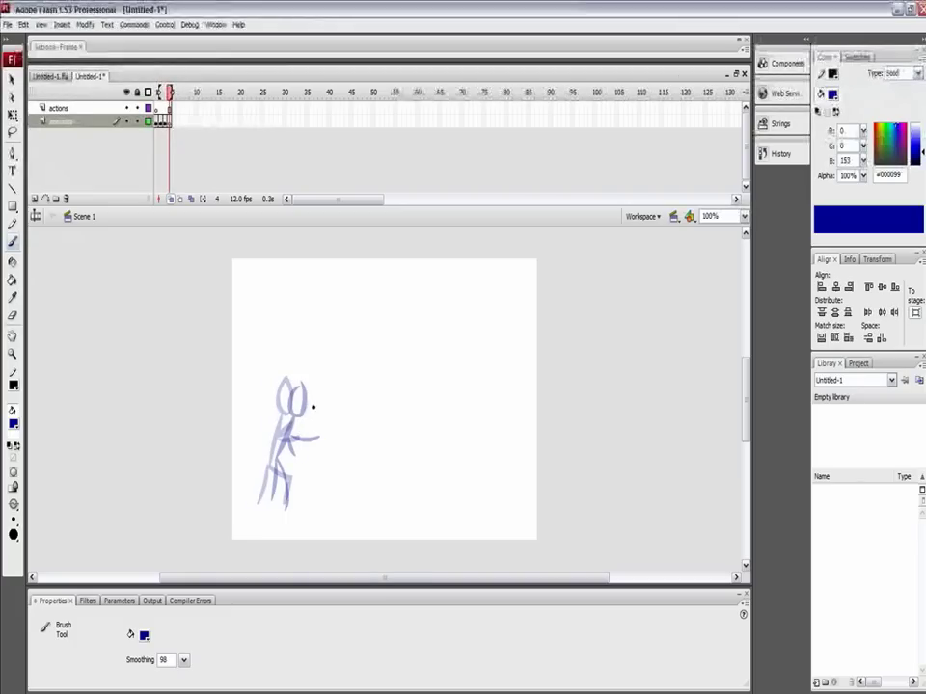
Step: Trace heads, bodies and limbs for the following poses, each edging right
left_click_drag(323, 390, 314, 414)
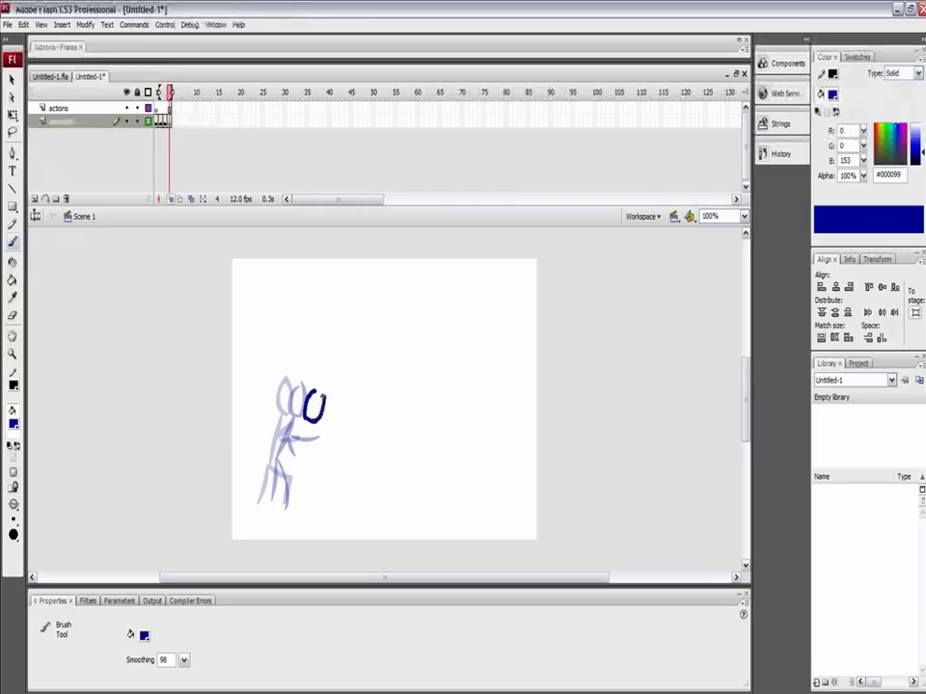
left_click_drag(314, 391, 313, 425)
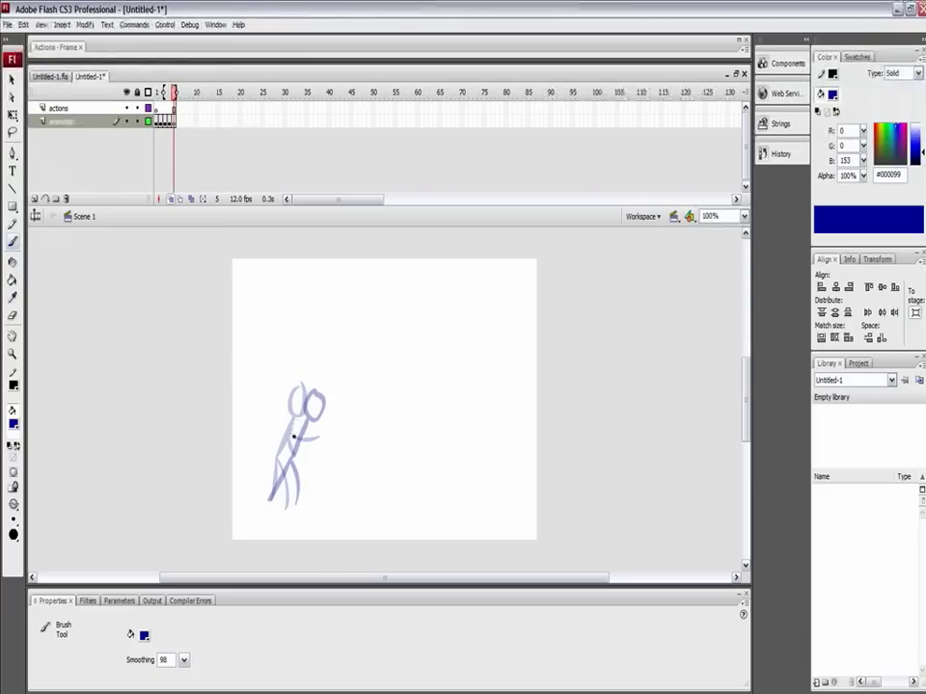
left_click_drag(314, 395, 328, 415)
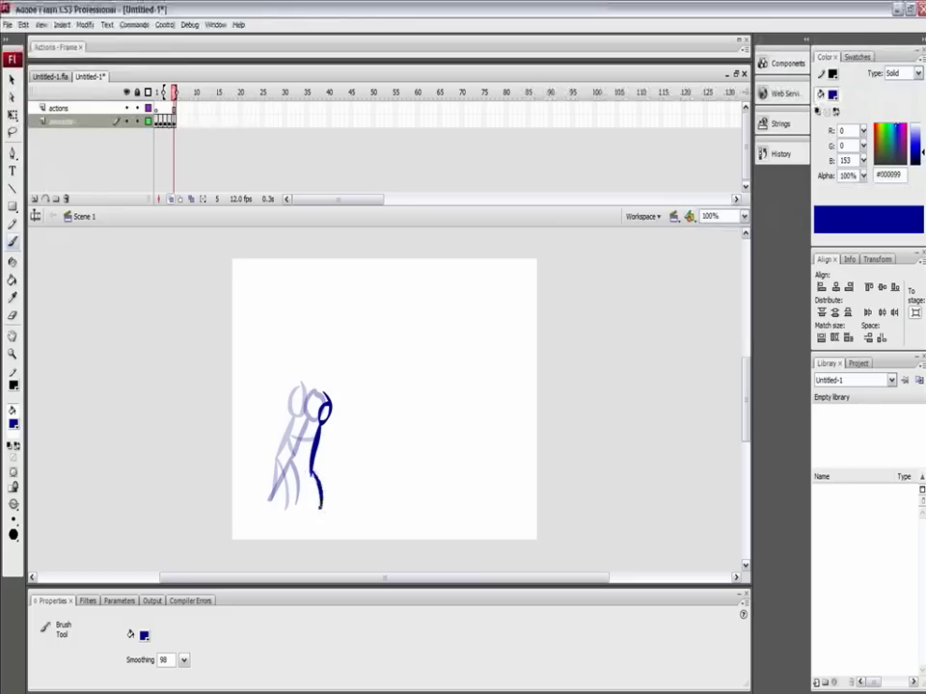
left_click_drag(314, 458, 318, 502)
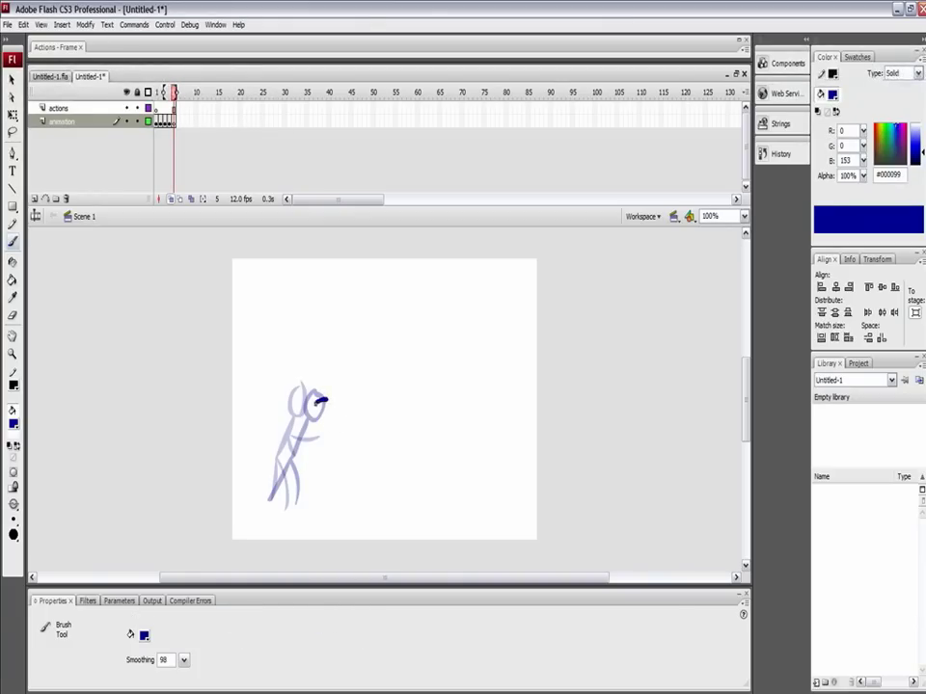
left_click_drag(311, 395, 323, 410)
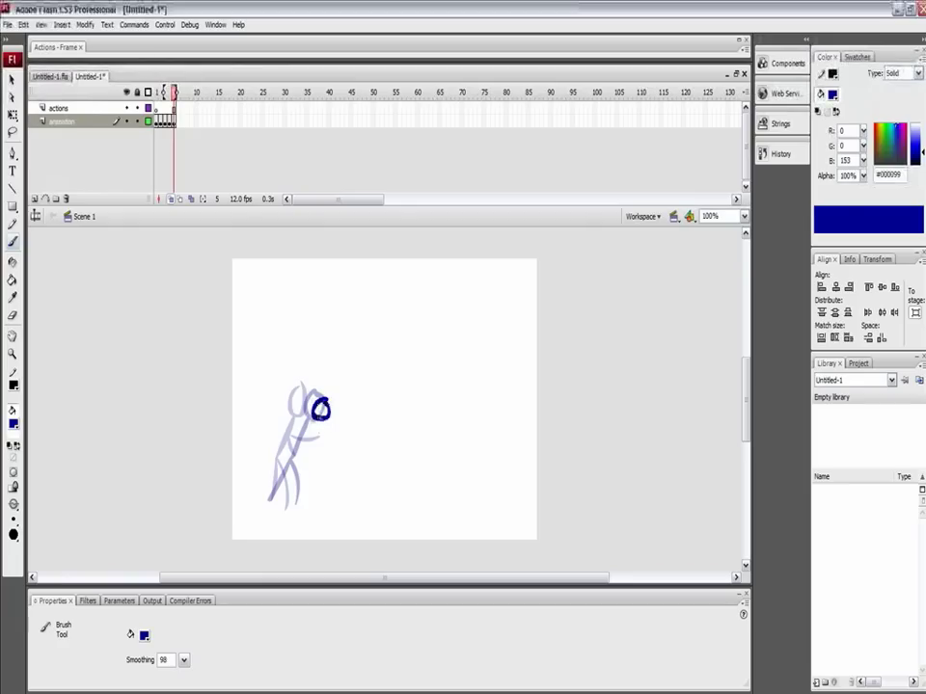
left_click_drag(326, 415, 318, 473)
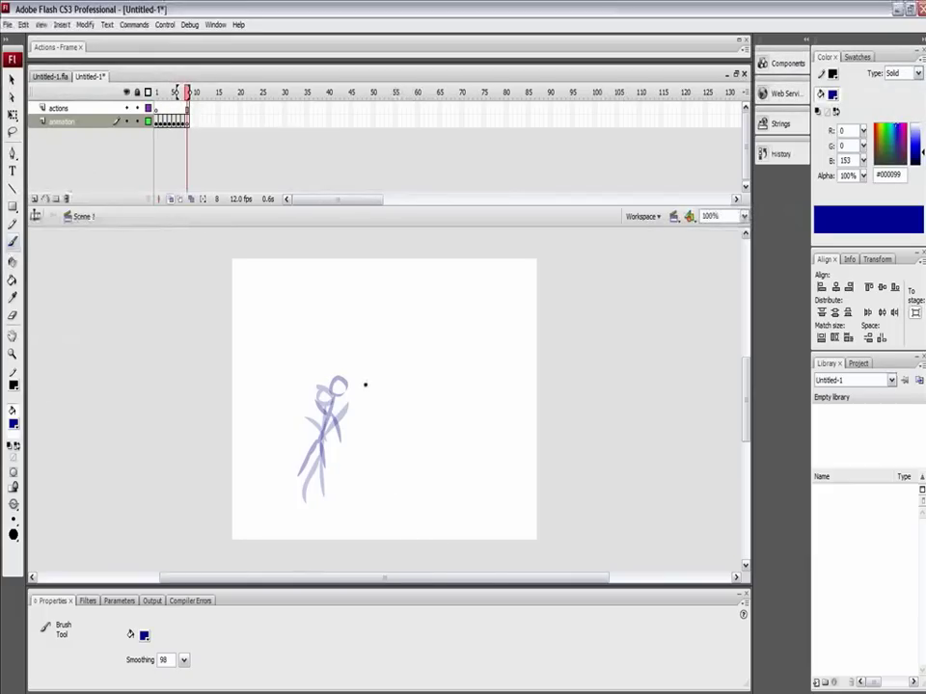
Step: Brush the leaning frame 8 figure's head, back, arms and legs, then close the test player
left_click_drag(347, 386, 365, 384)
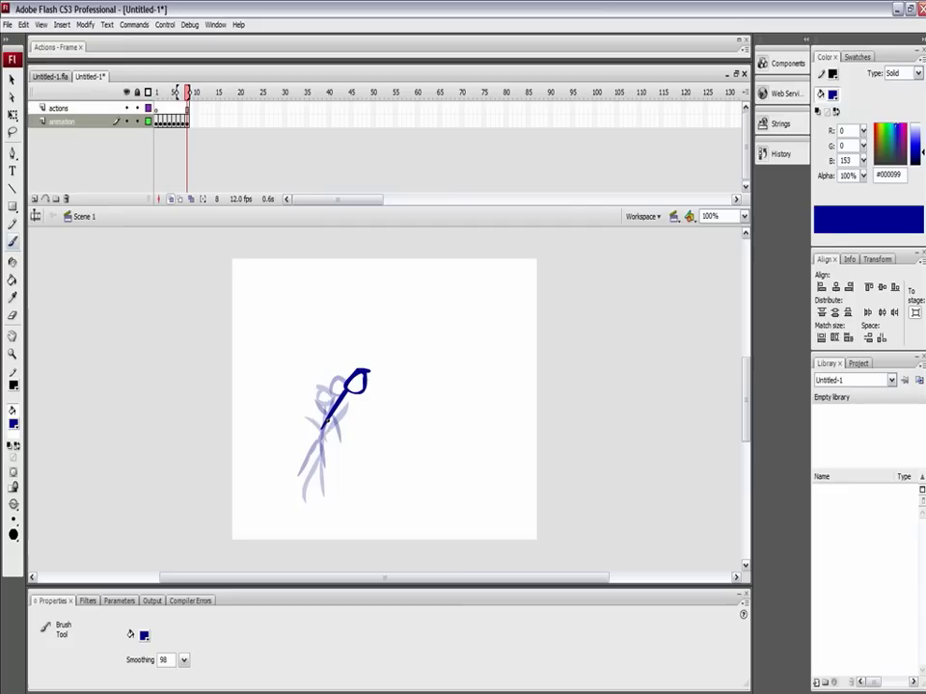
left_click_drag(342, 396, 309, 453)
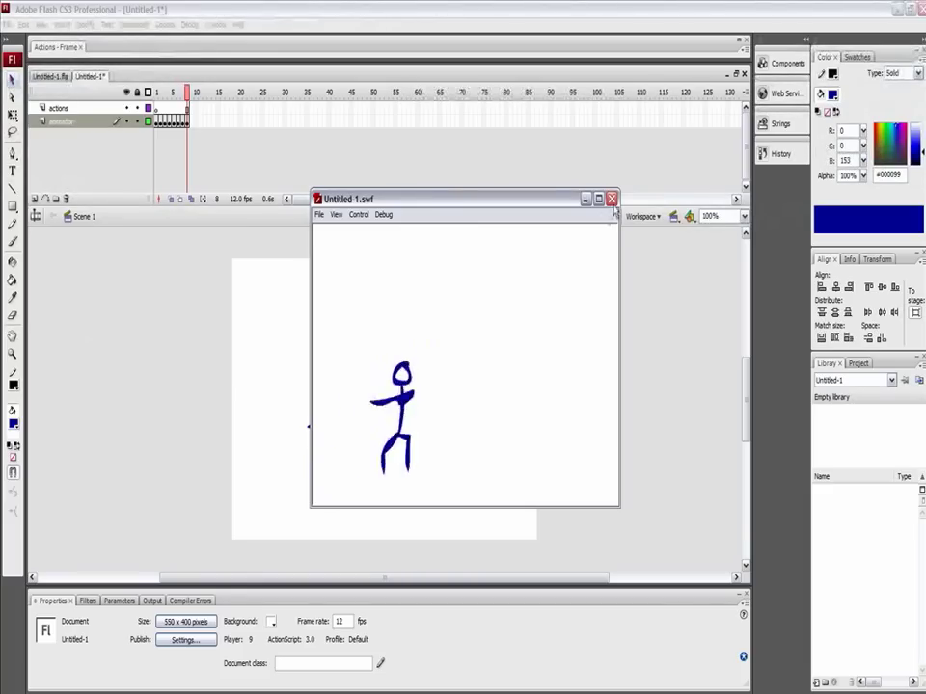
left_click(609, 198)
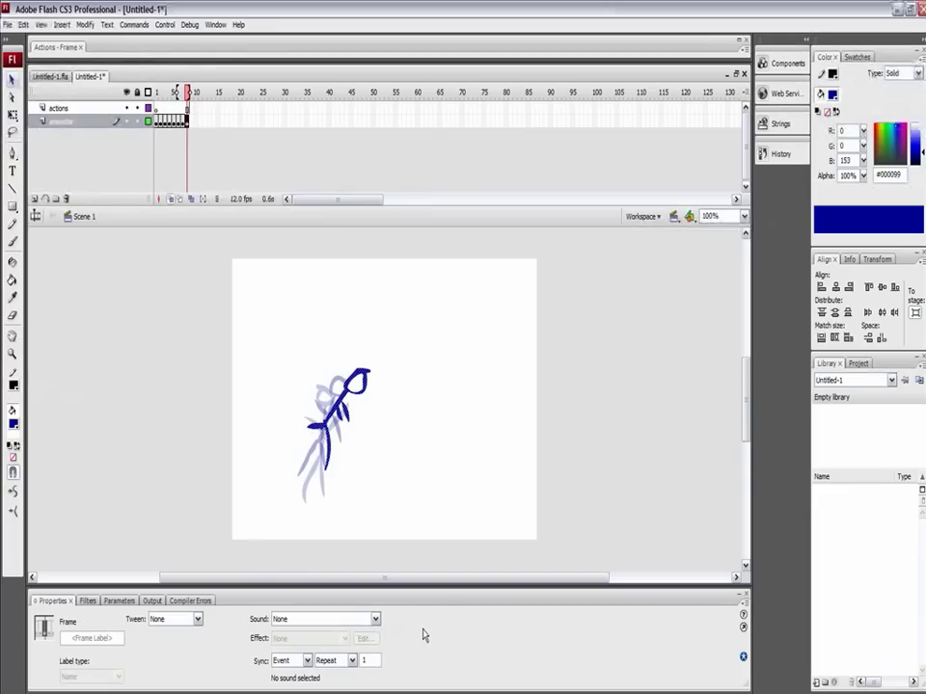
mouse_move(387, 473)
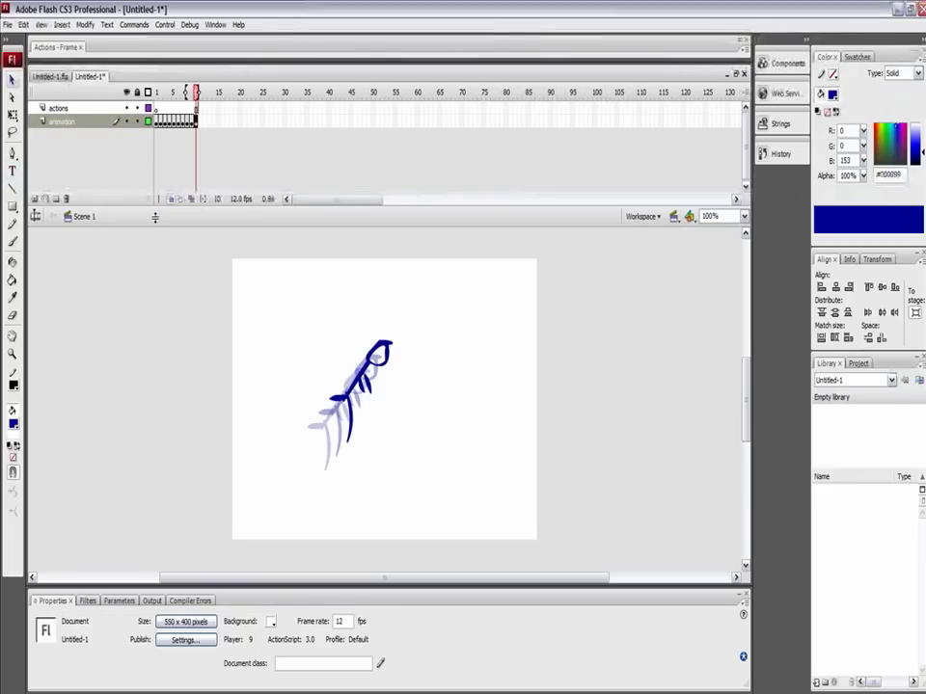
mouse_move(11, 115)
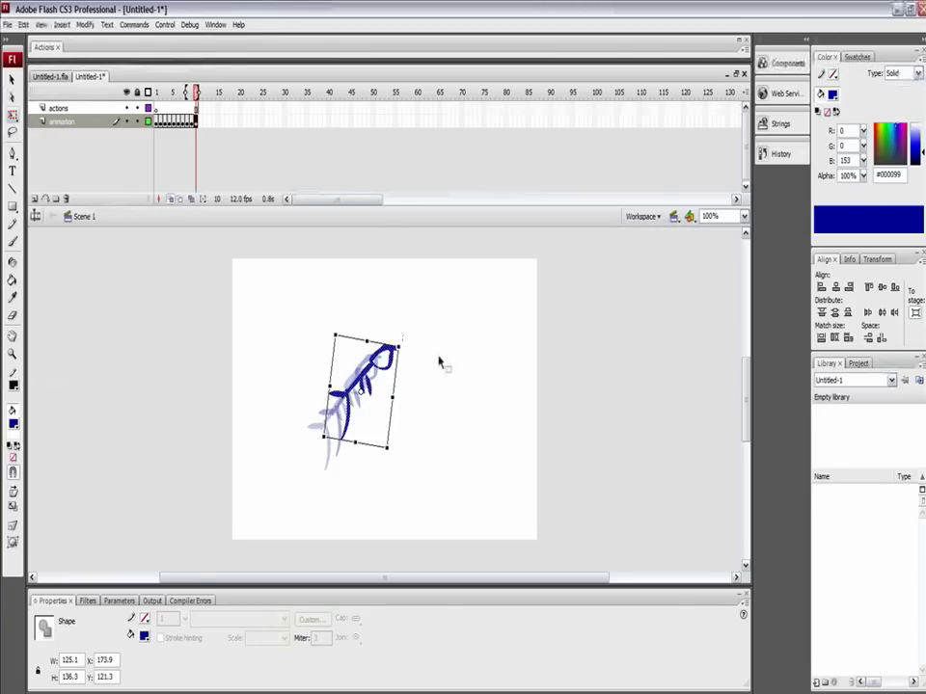
mouse_move(434, 354)
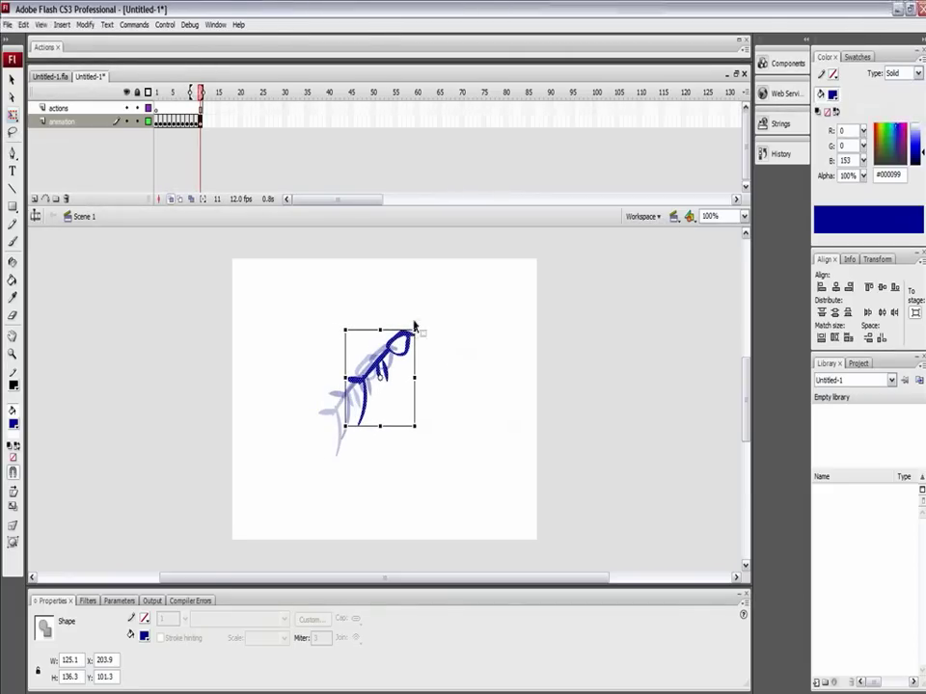
Step: Rotate the lifted figure further into the flip, nearly horizontal
left_click_drag(417, 326, 426, 332)
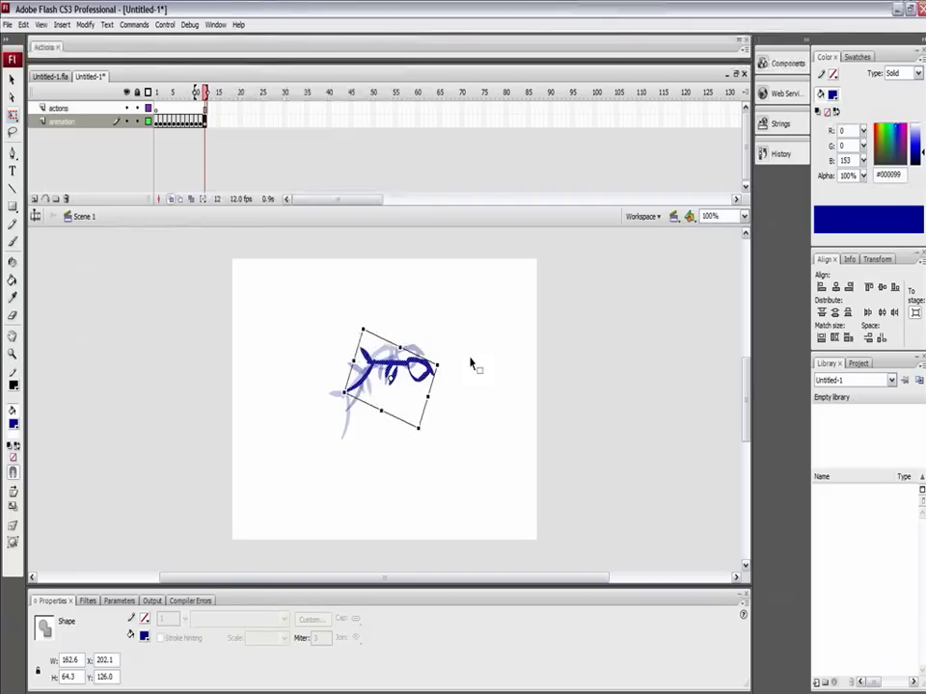
mouse_move(467, 366)
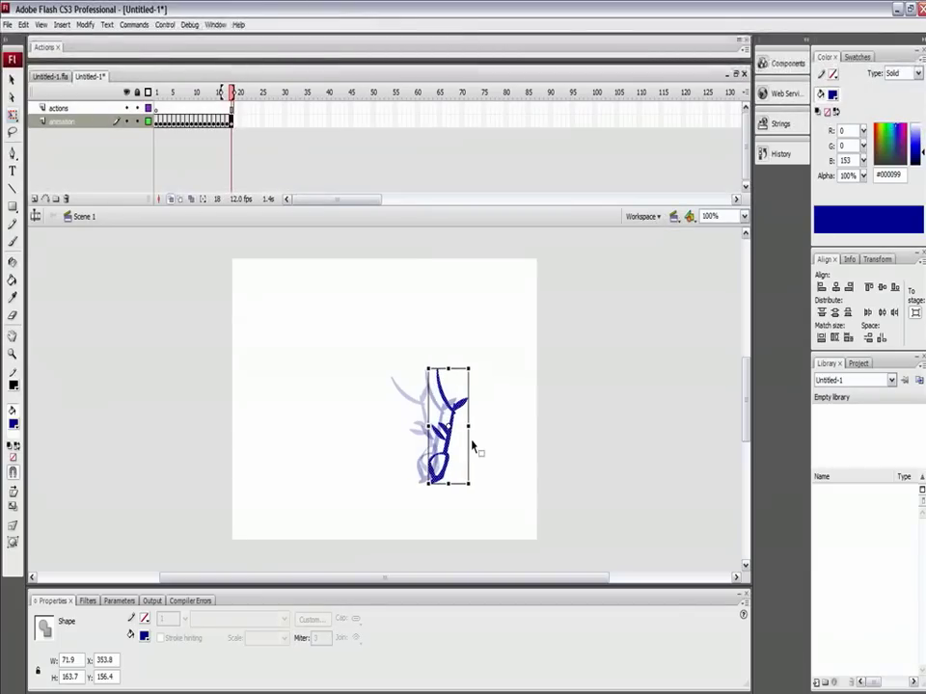
mouse_move(474, 412)
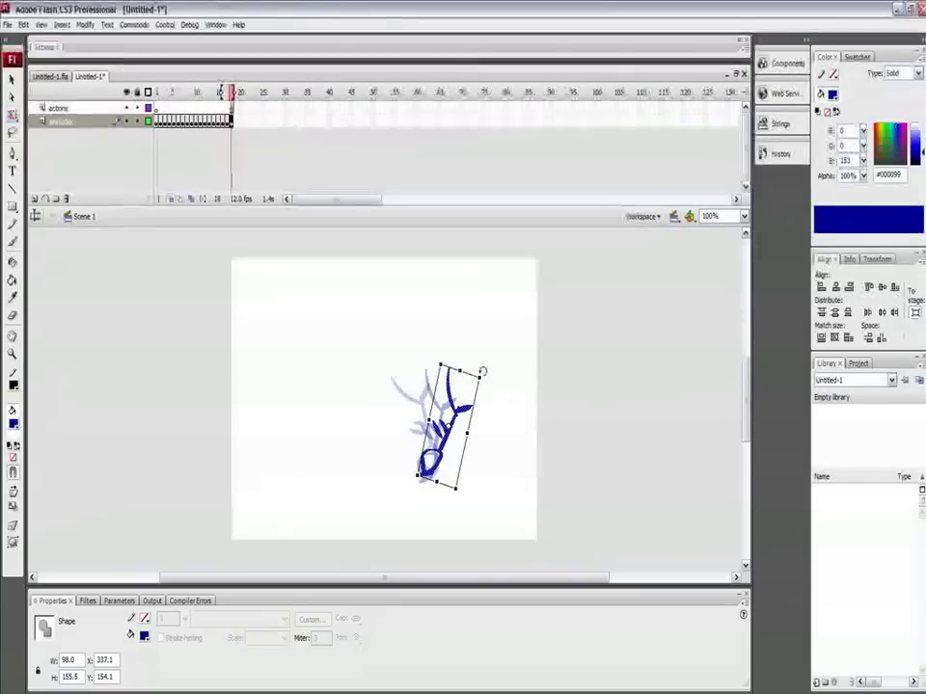
Step: Click near the top of the workspace toward tilting the frame 19 landing figure
left_click(235, 92)
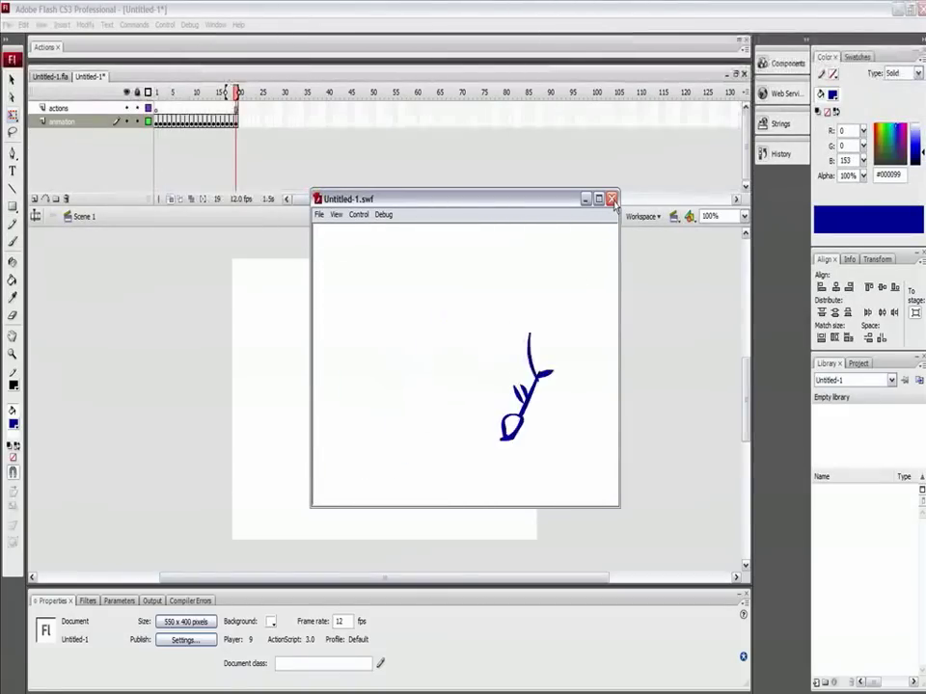
Step: Close the Untitled-1.swf player showing the 19-frame jump-and-flip animation
left_click(610, 198)
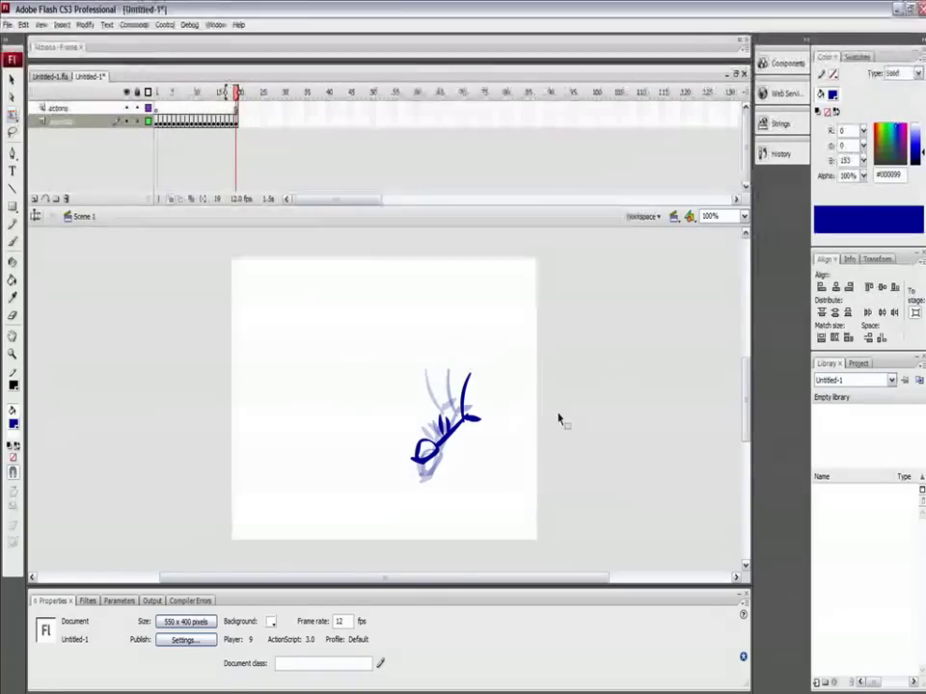
mouse_move(186, 404)
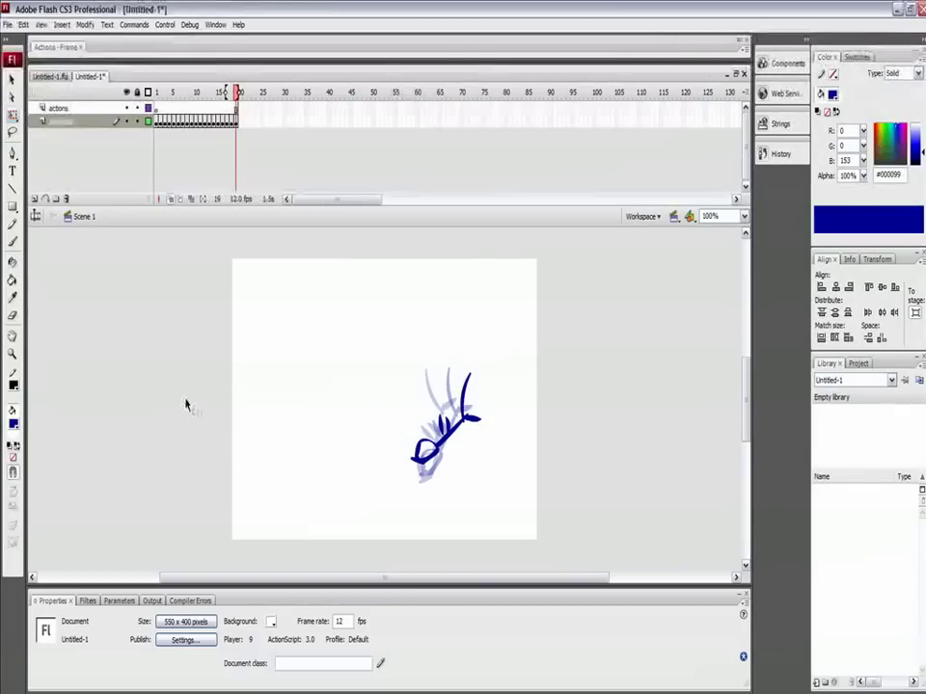
mouse_move(164, 502)
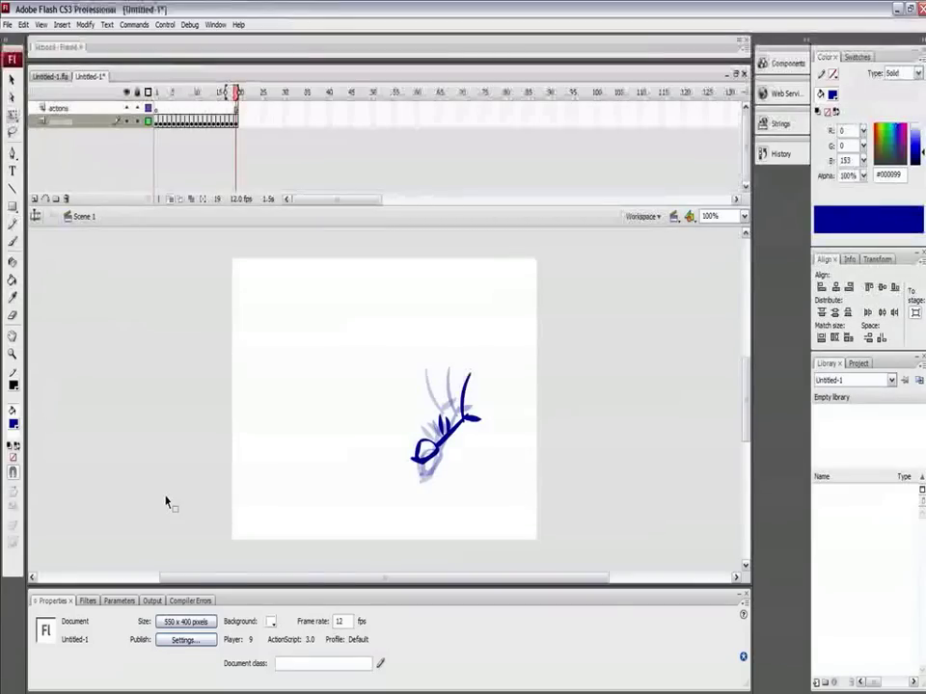
mouse_move(84, 687)
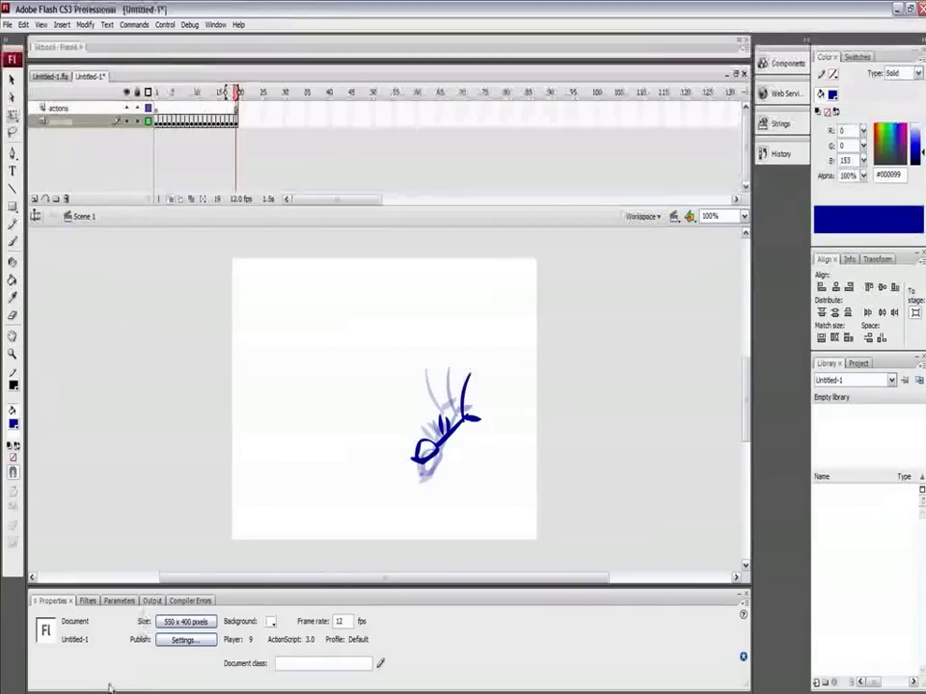